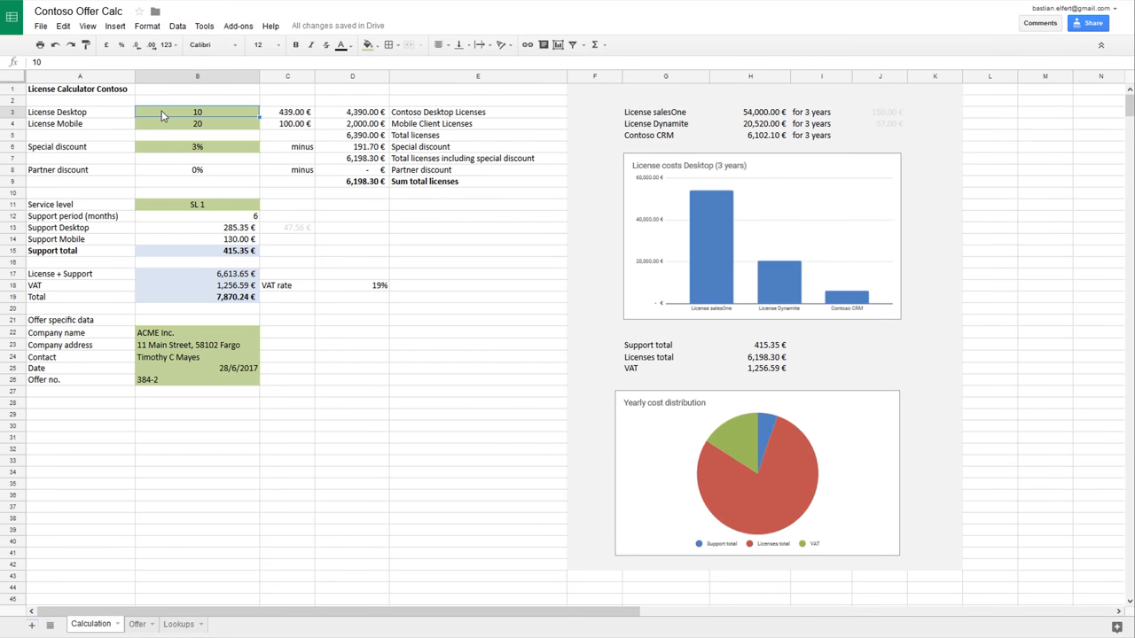
mouse_move(188, 302)
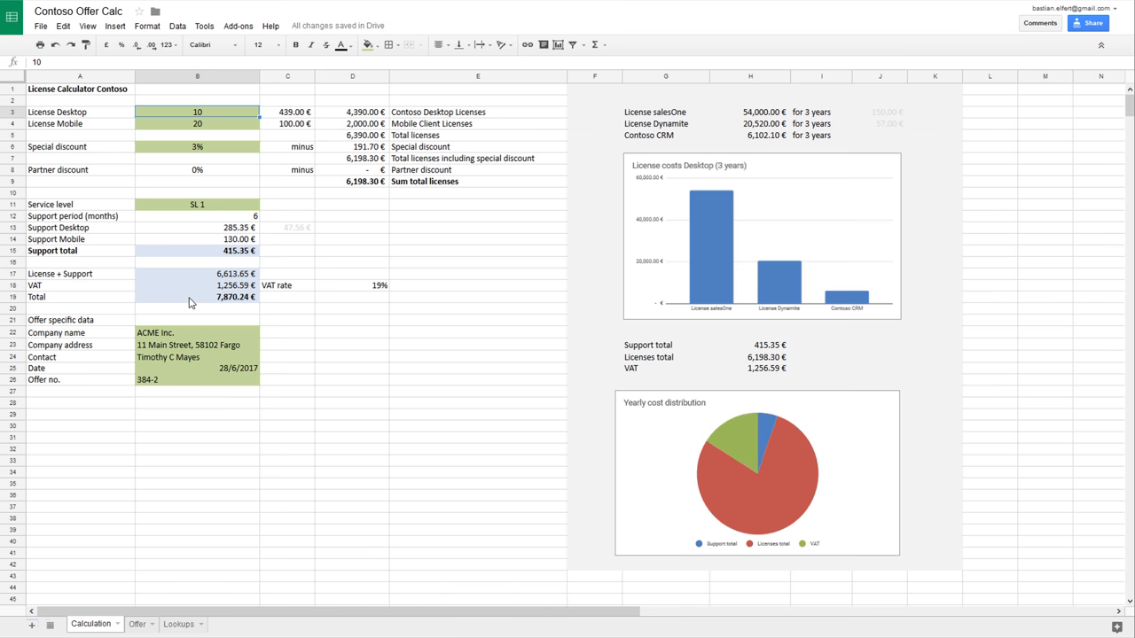
- Inspect the SUM formula in cell B19, then view the Offer sheet quote
left_click(197, 297)
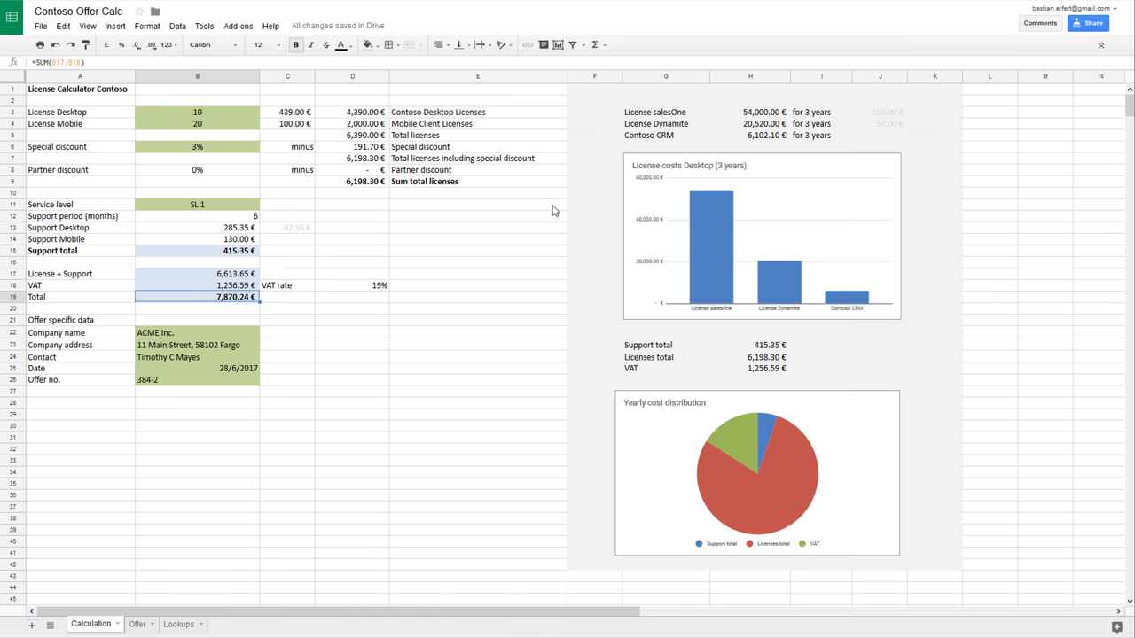
mouse_move(618, 435)
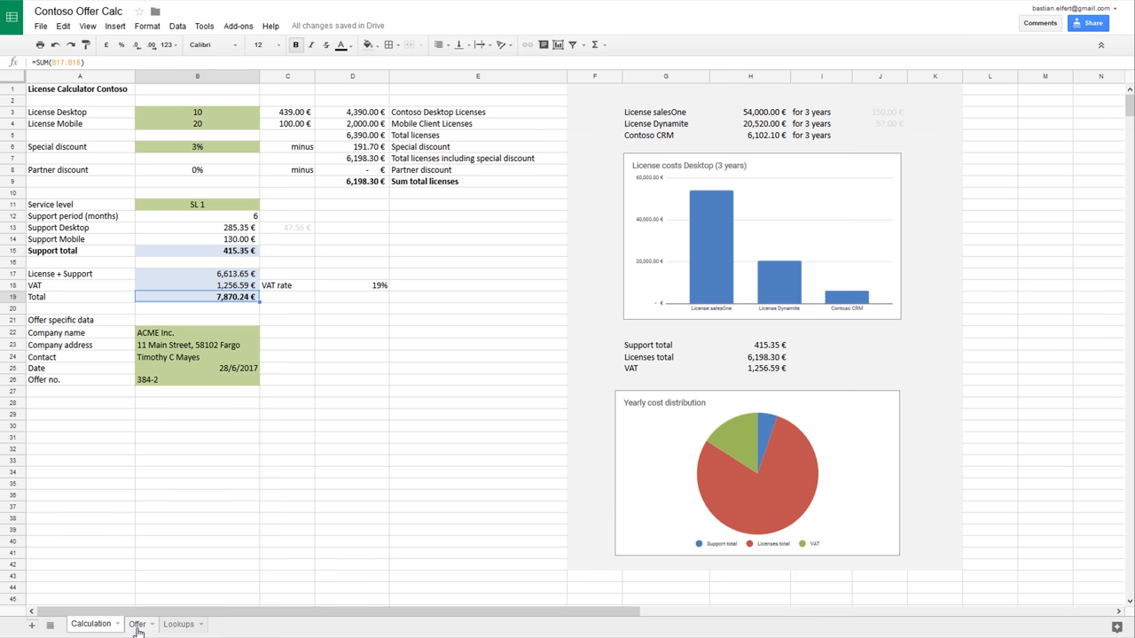
left_click(137, 624)
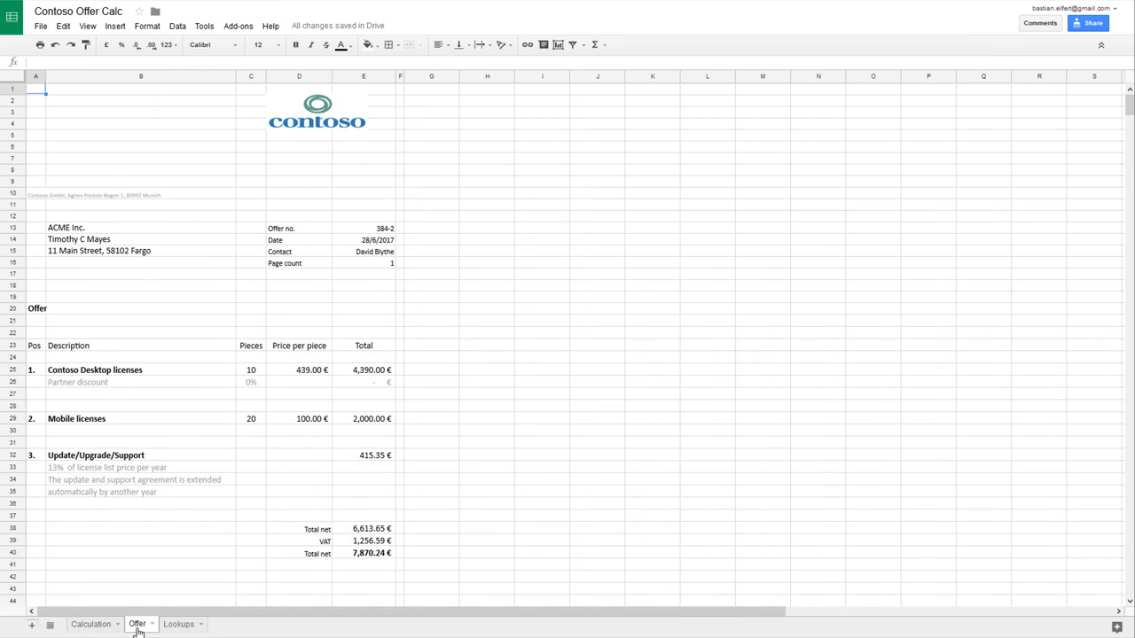
mouse_move(163, 257)
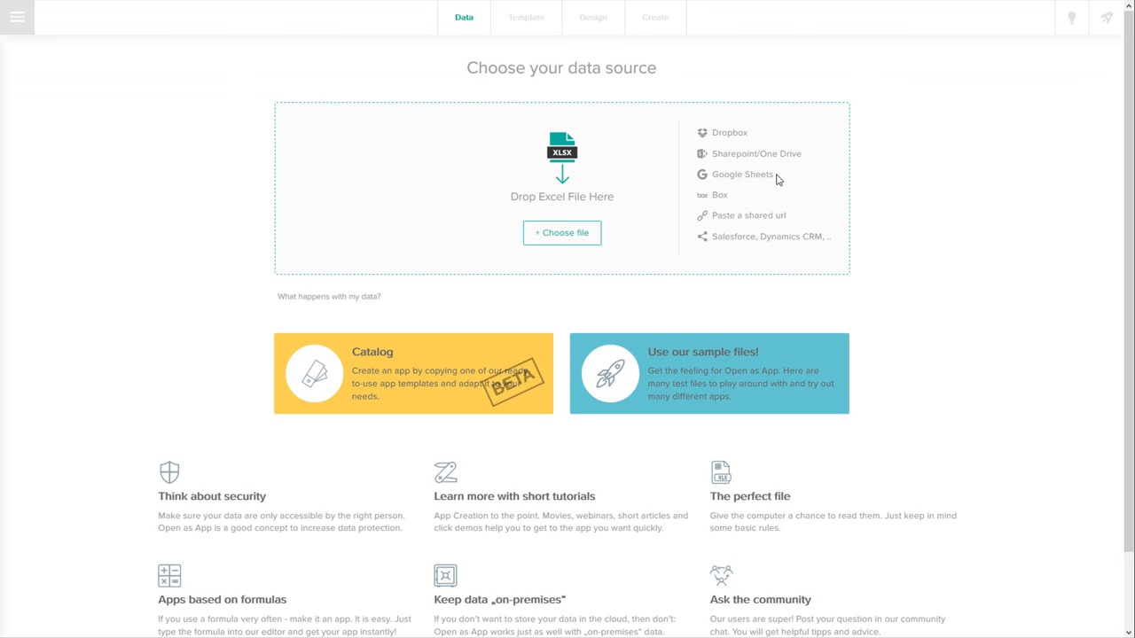
mouse_move(741, 174)
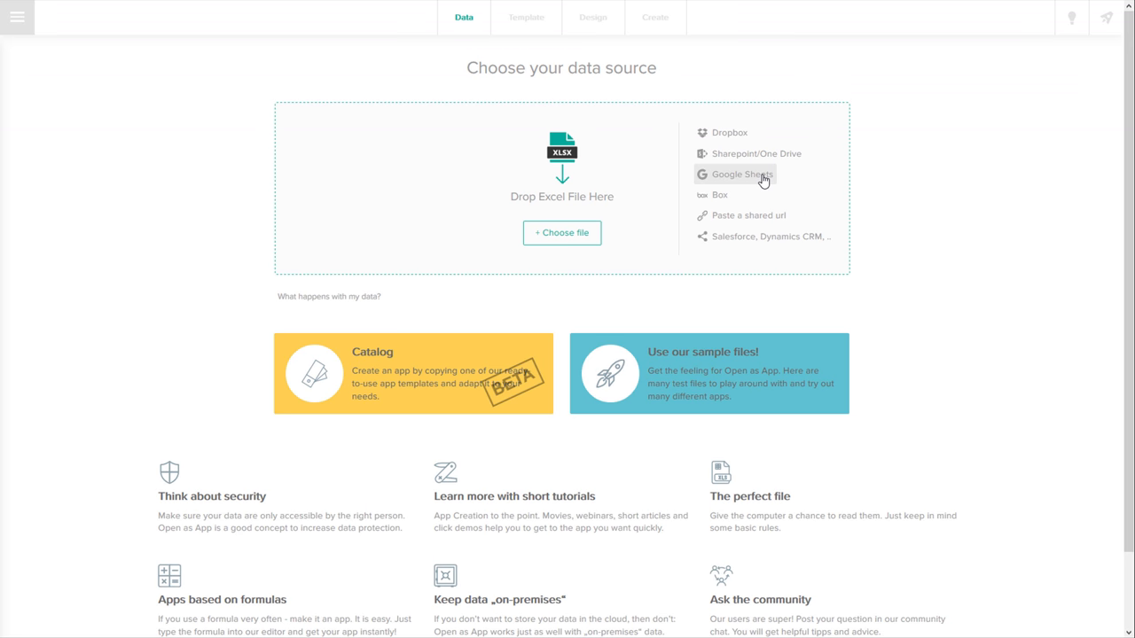
- Connect Google Sheets as the data source and pick the Contoso Offer Calc spreadsheet
left_click(742, 174)
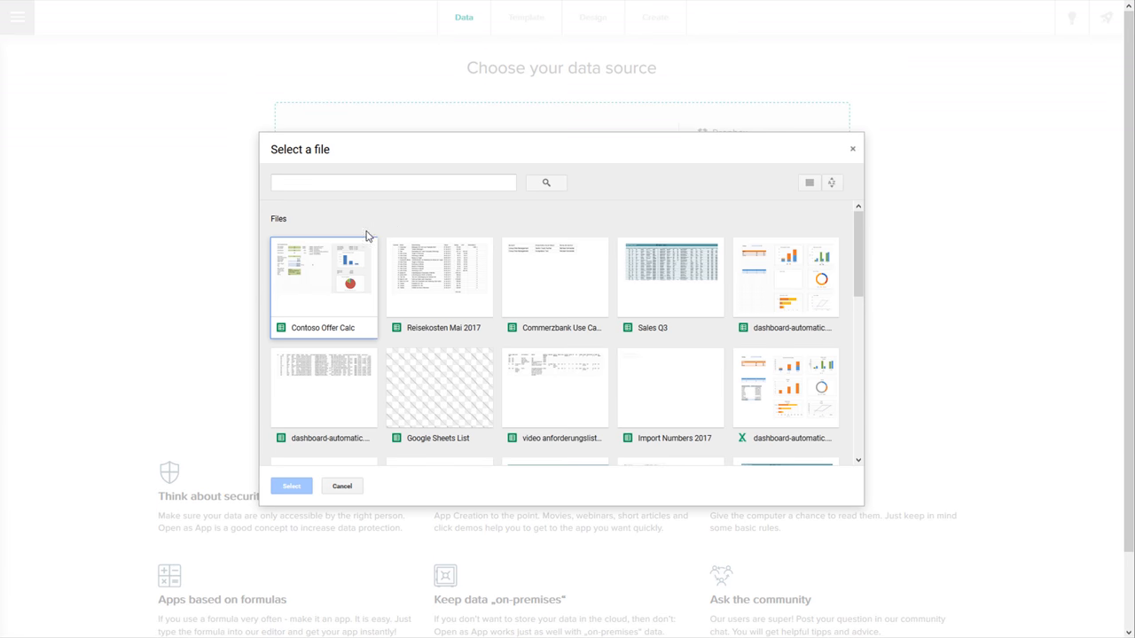
mouse_move(318, 302)
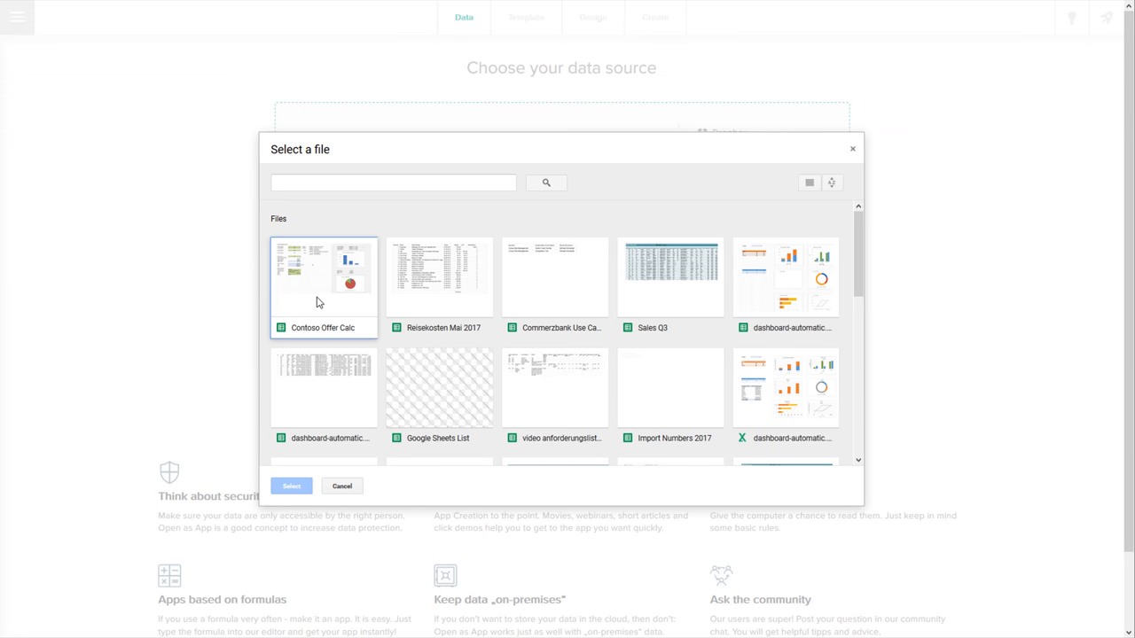
left_click(341, 485)
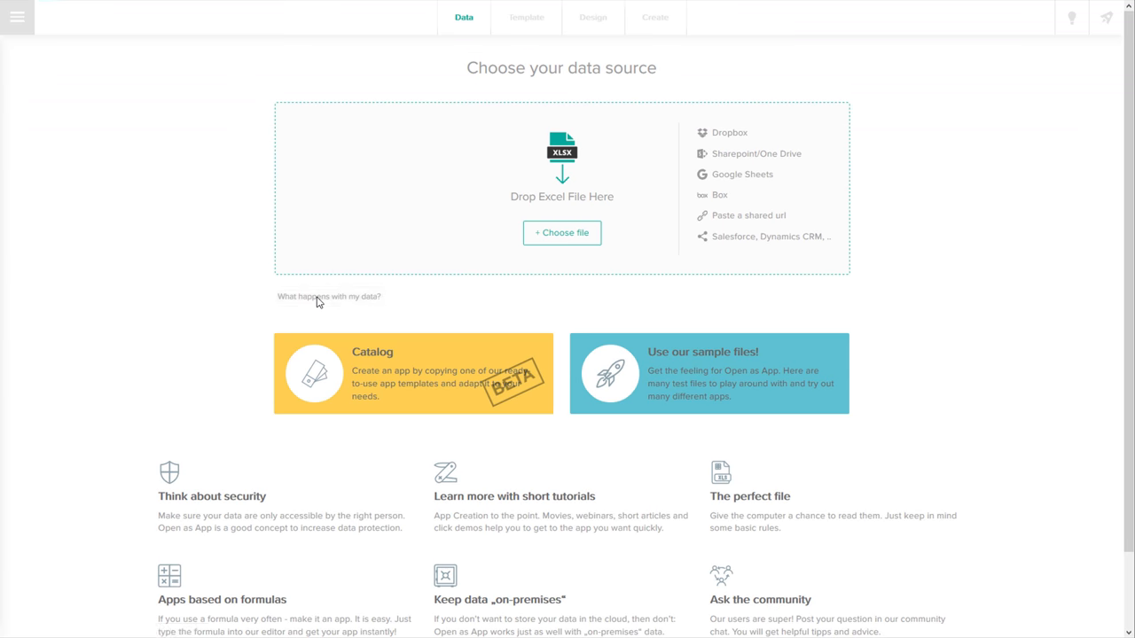
mouse_move(328, 296)
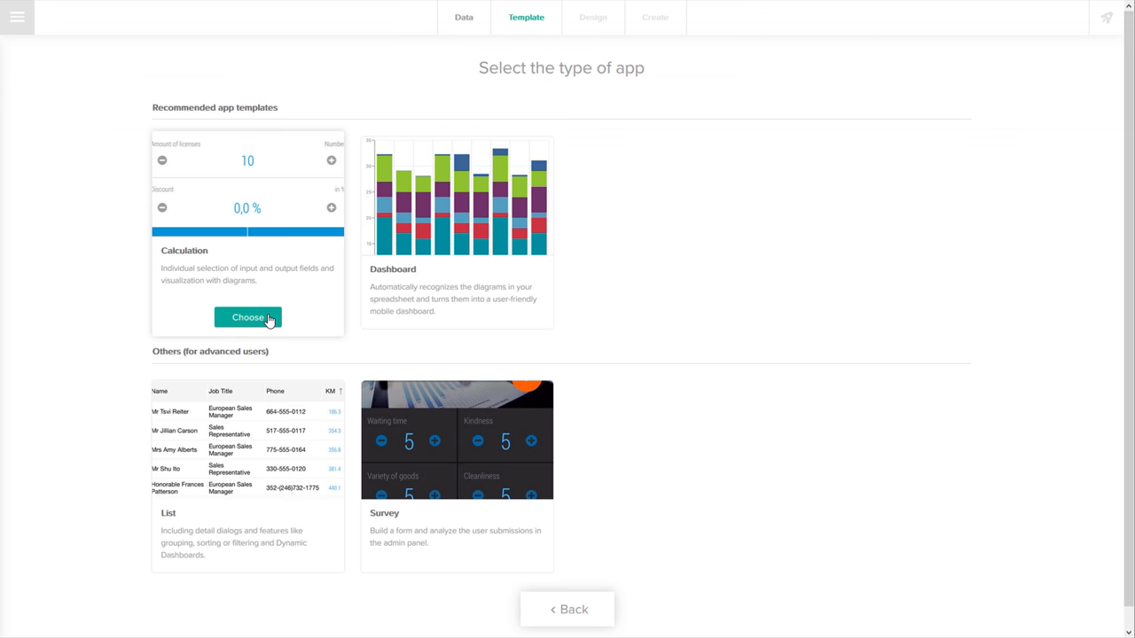
- Choose the Calculation template and select the license, service level and offer detail cells
left_click(247, 318)
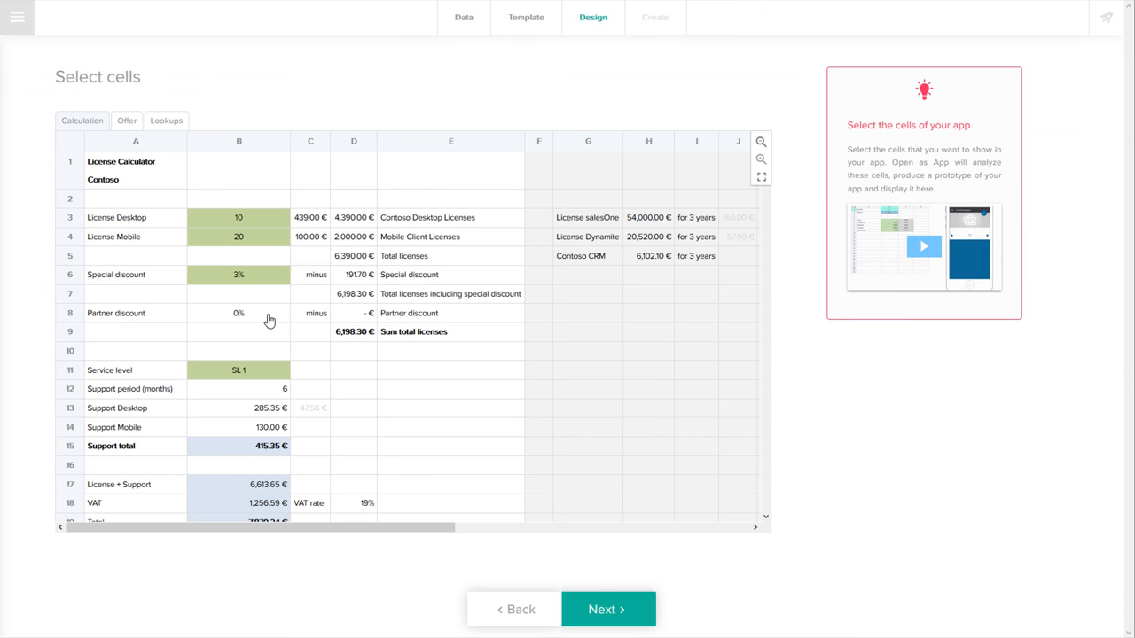
left_click(923, 245)
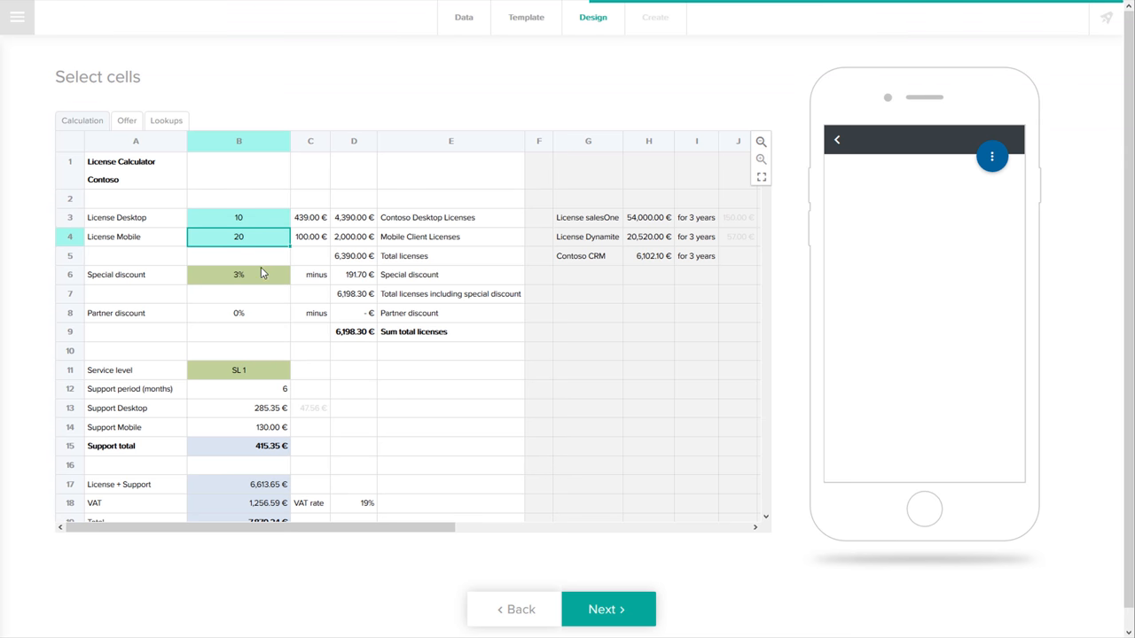
left_click(238, 370)
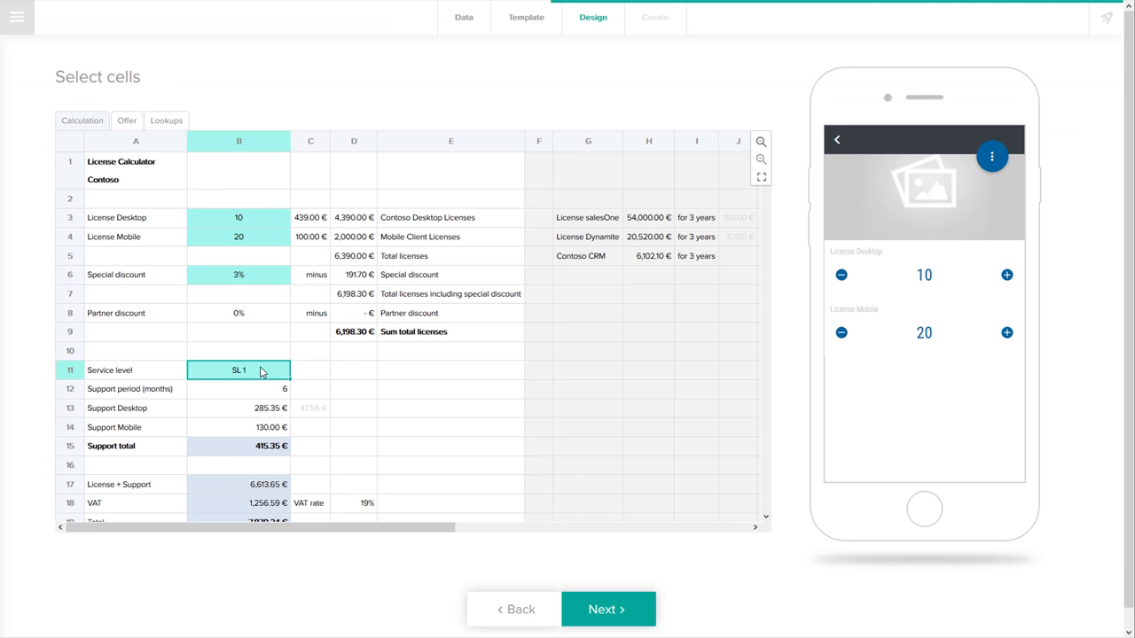
scroll("down", 3)
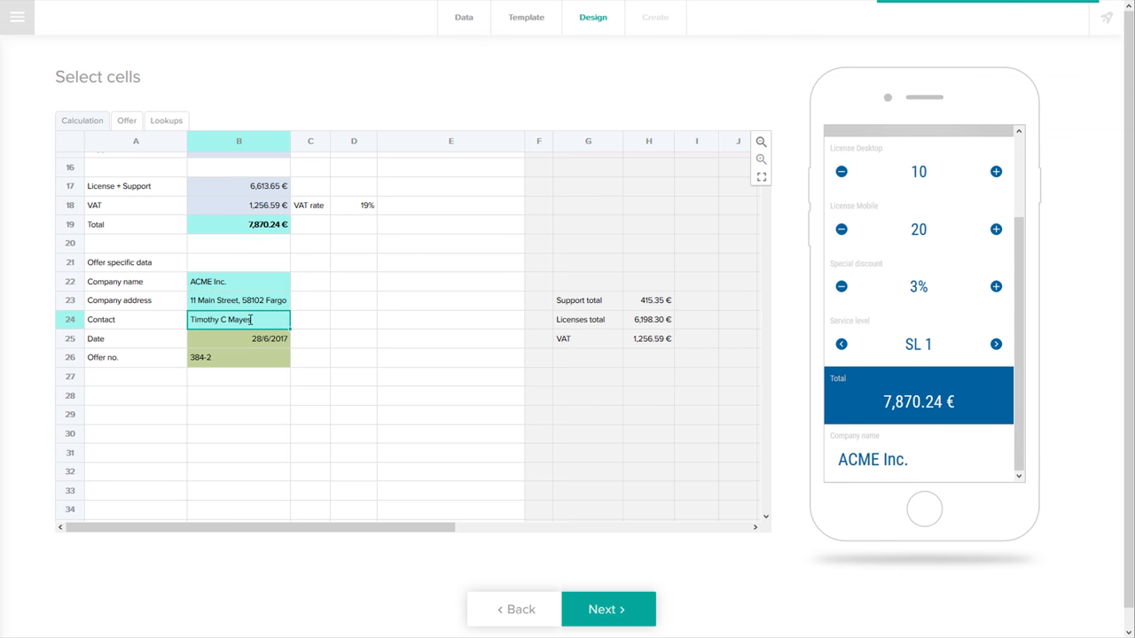
left_click(239, 357)
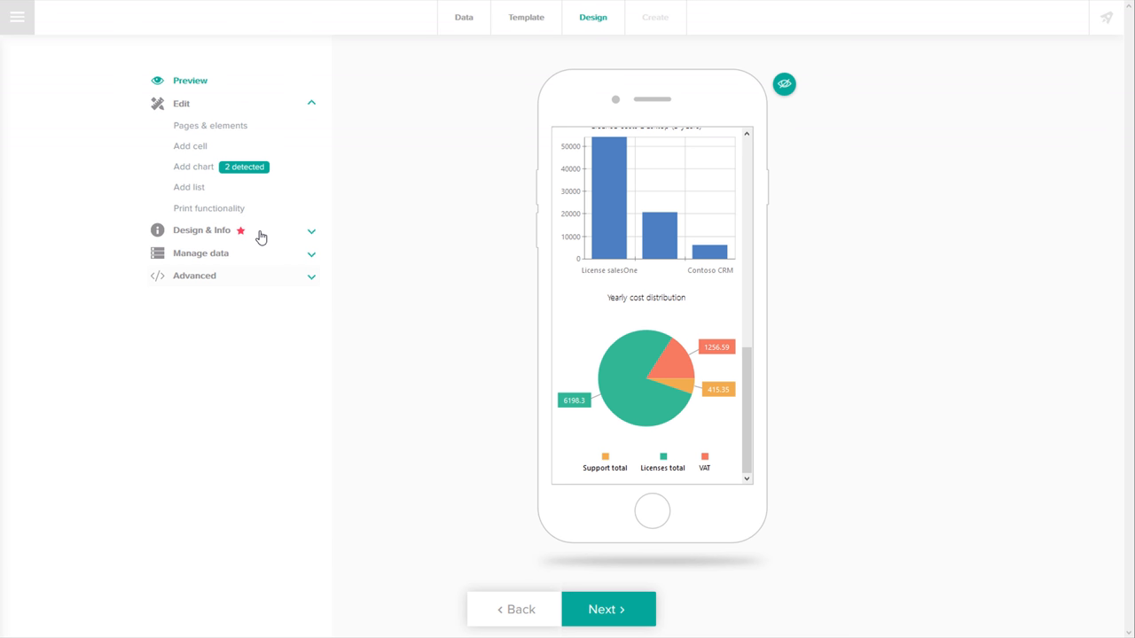
mouse_move(239, 207)
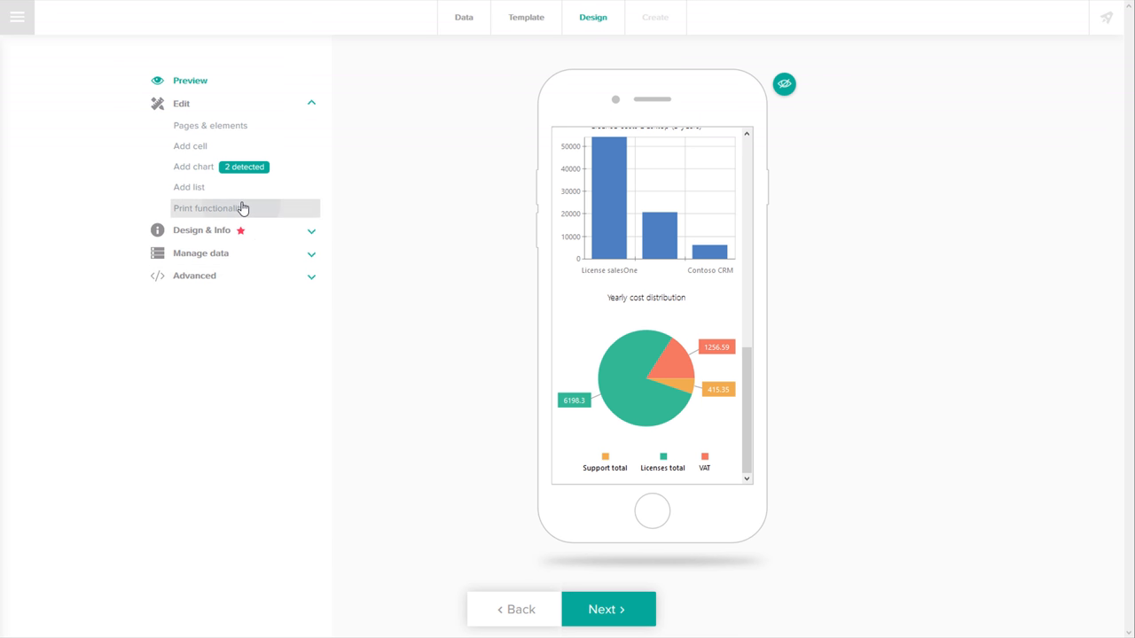
- Set Offer as the print sheet under Print functionality and expand Design & Info
left_click(211, 207)
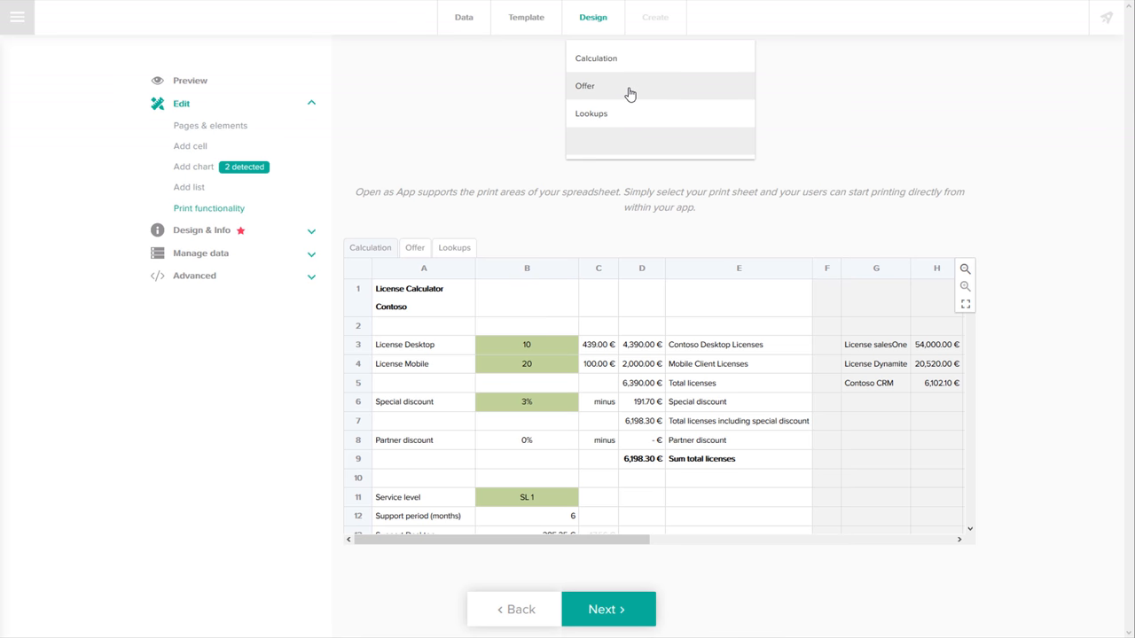
left_click(585, 86)
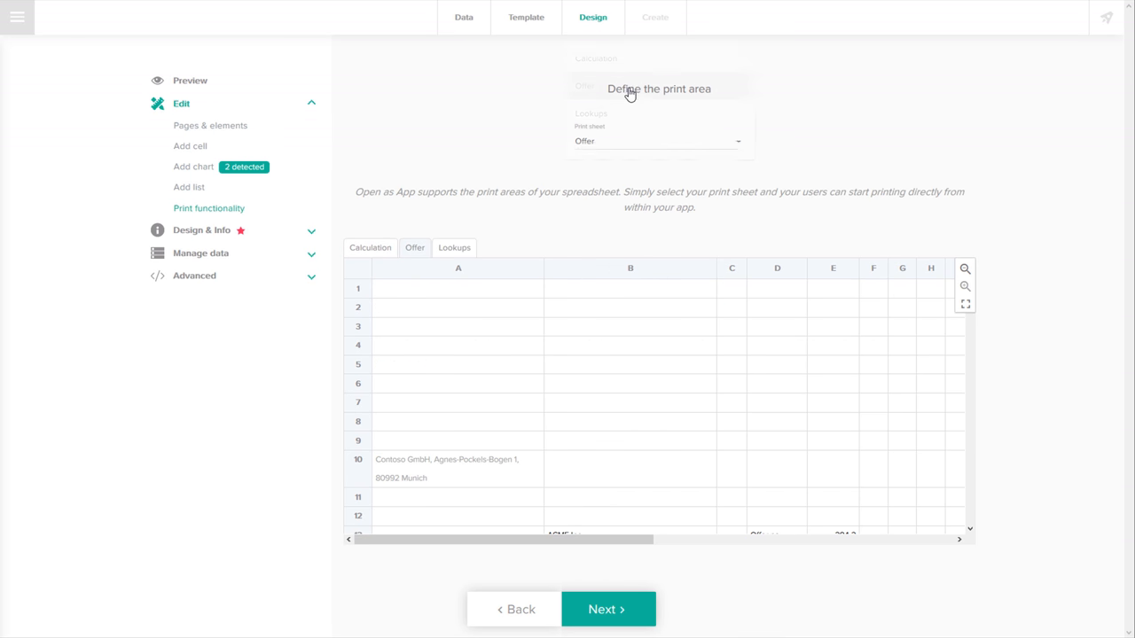
left_click(201, 230)
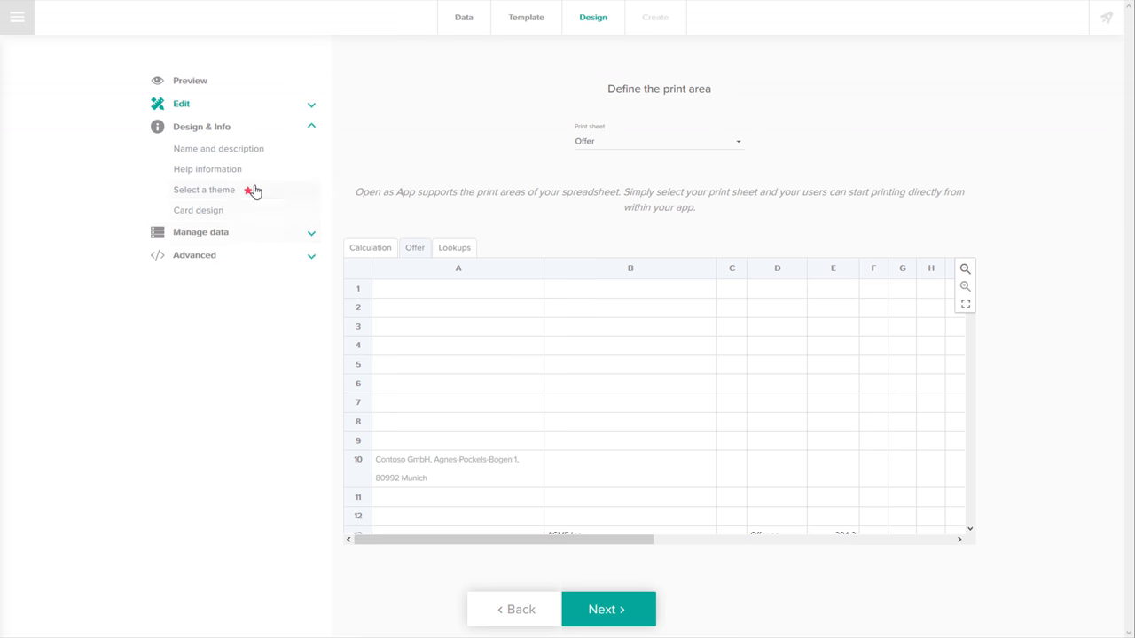
- Preview the Silver theme, then apply the Dark Color II theme
left_click(204, 190)
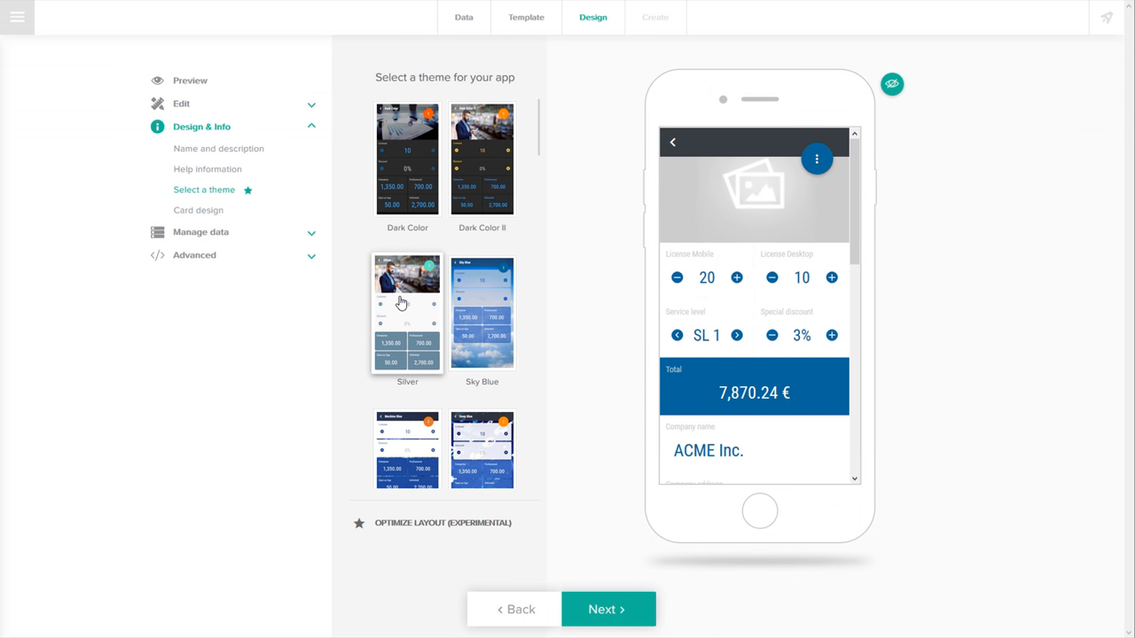
left_click(482, 157)
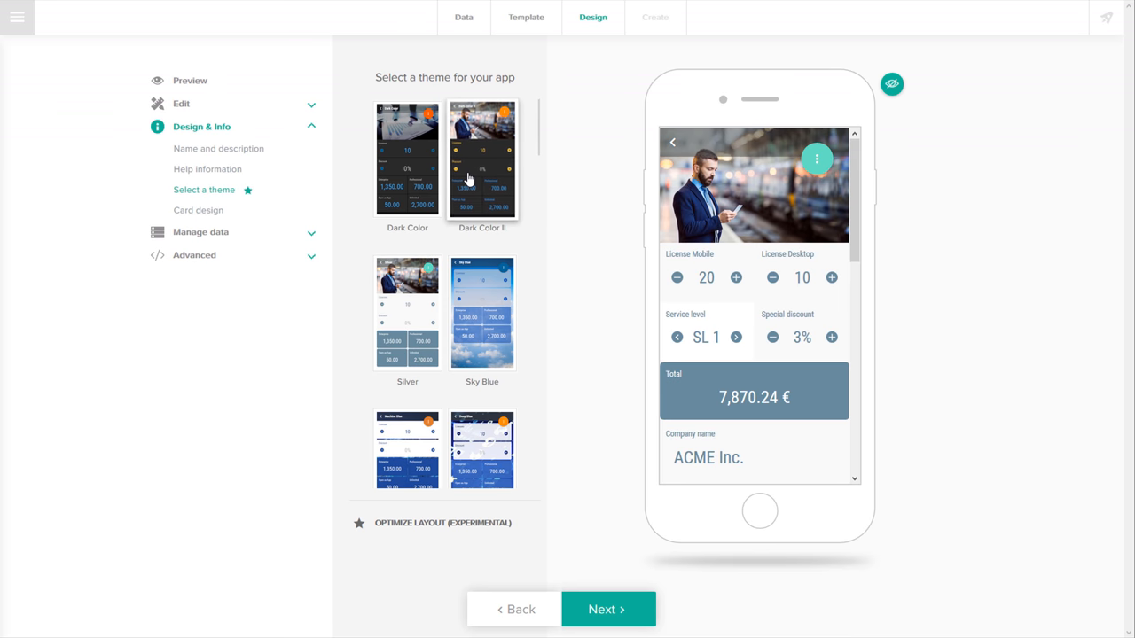
left_click(482, 158)
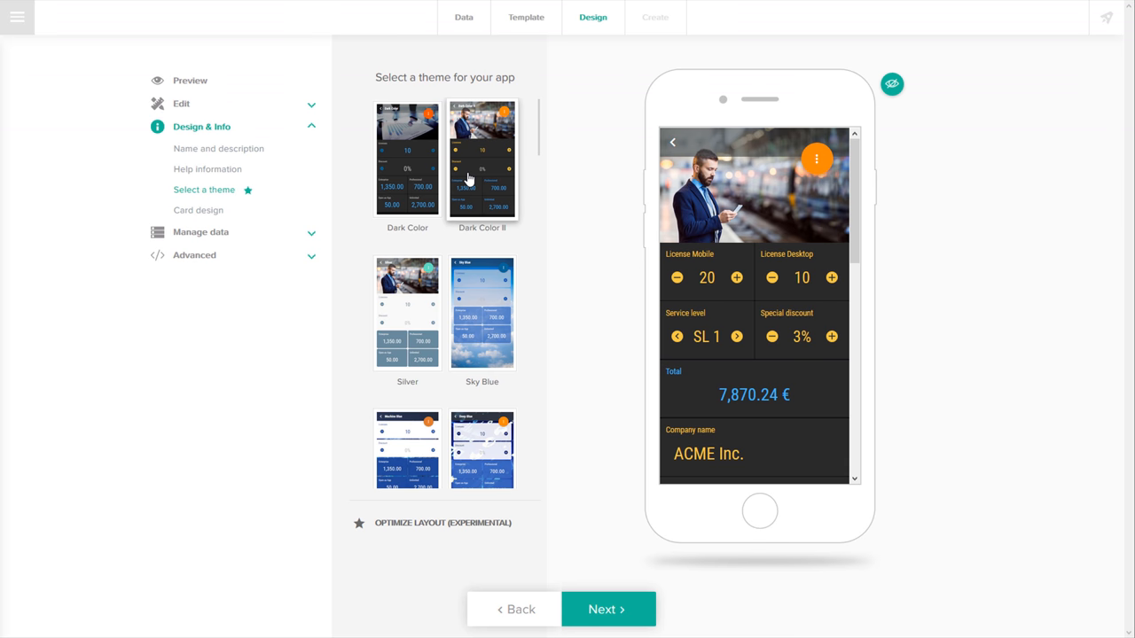
left_click(607, 609)
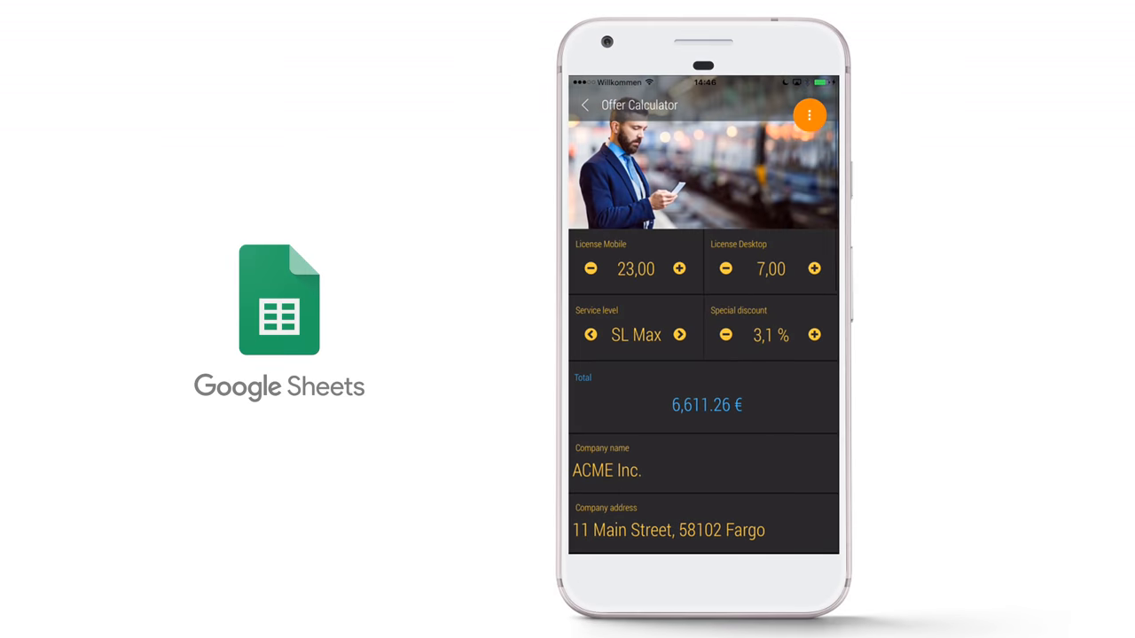
- Adjust license counts, set service level to SL 2 and raise the discount to 3.2%
left_click(679, 269)
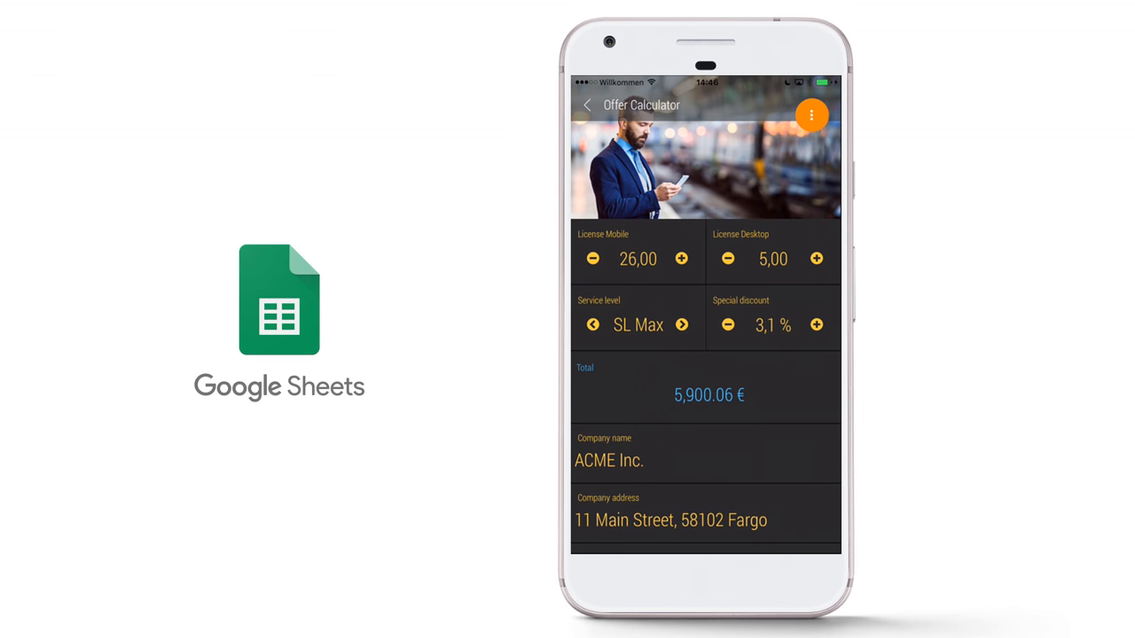
left_click(638, 325)
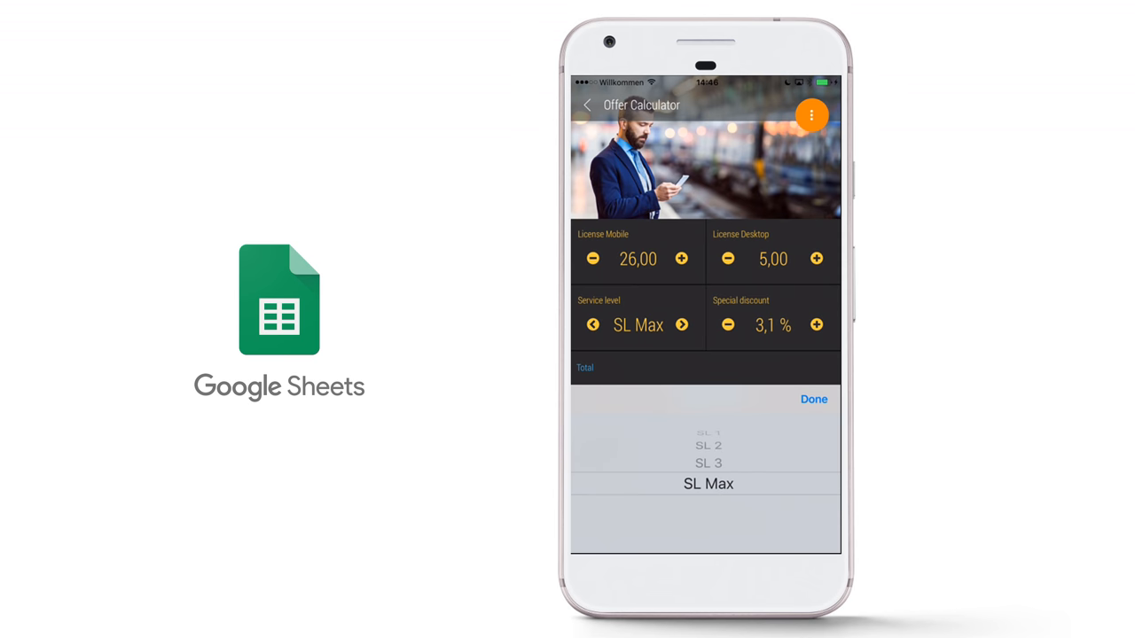
left_click(708, 444)
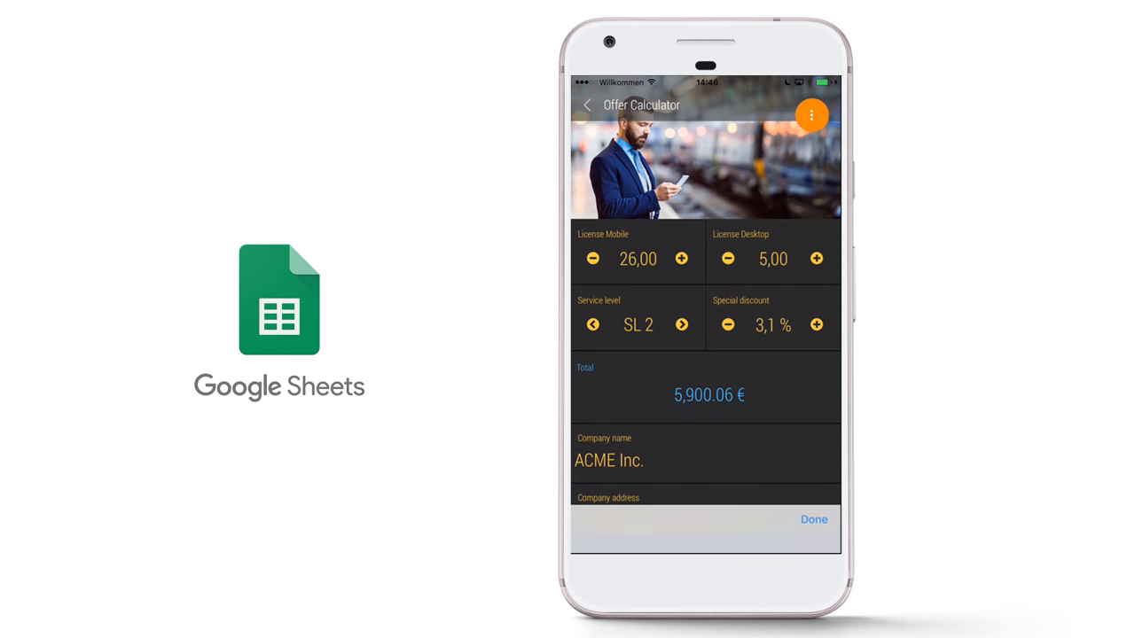
left_click(815, 325)
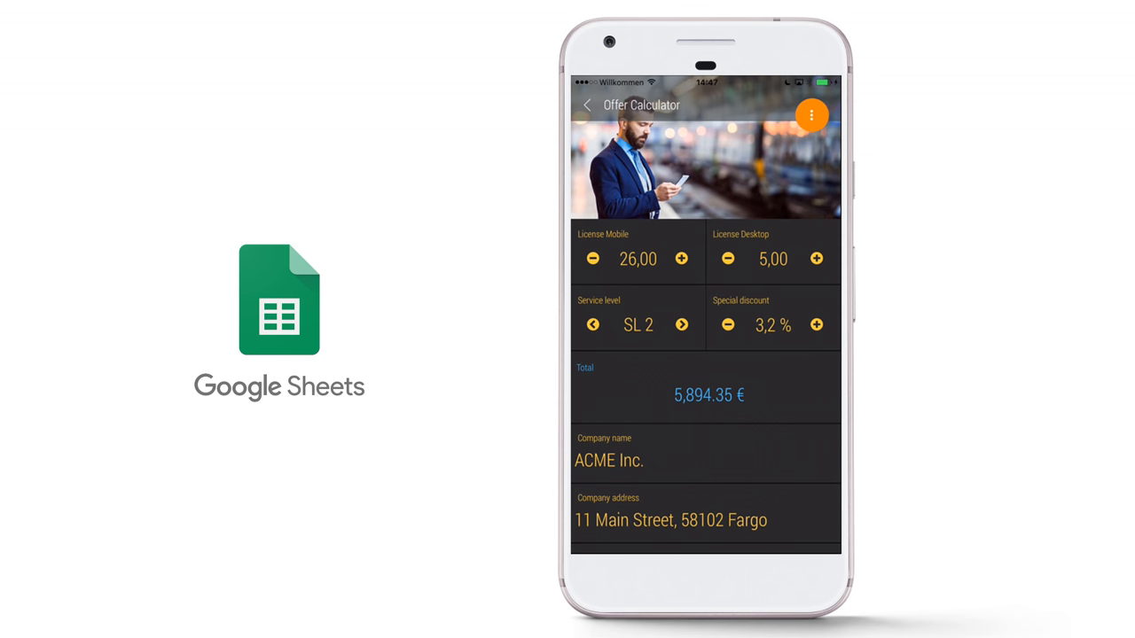
- Review the charts and print the offer as a PDF from the app menu
scroll("down", 3)
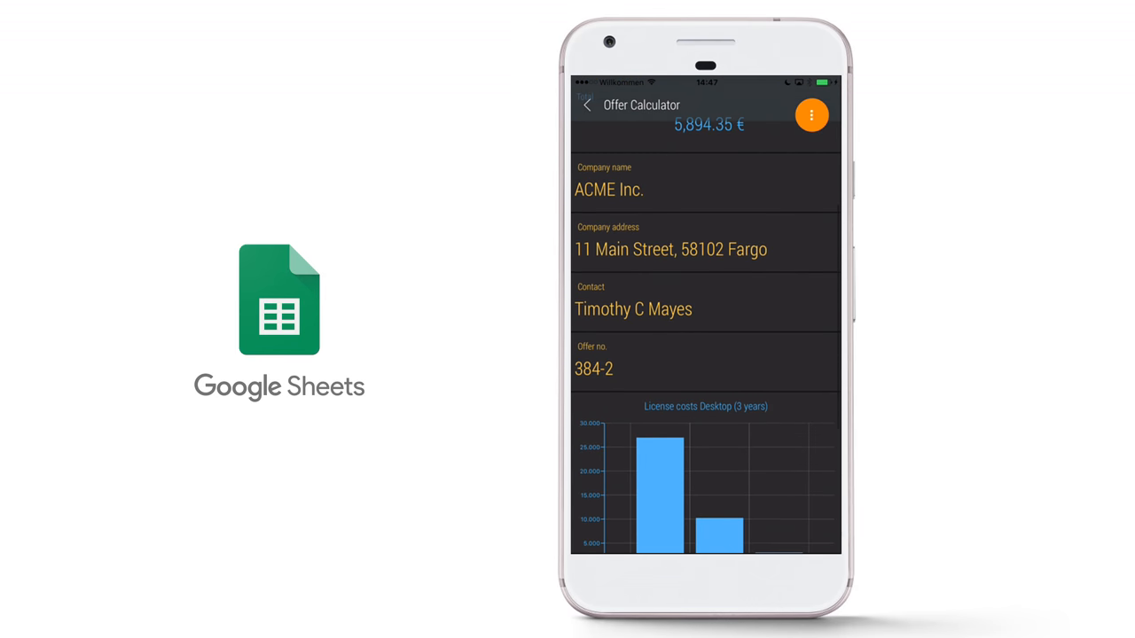
scroll("down", 3)
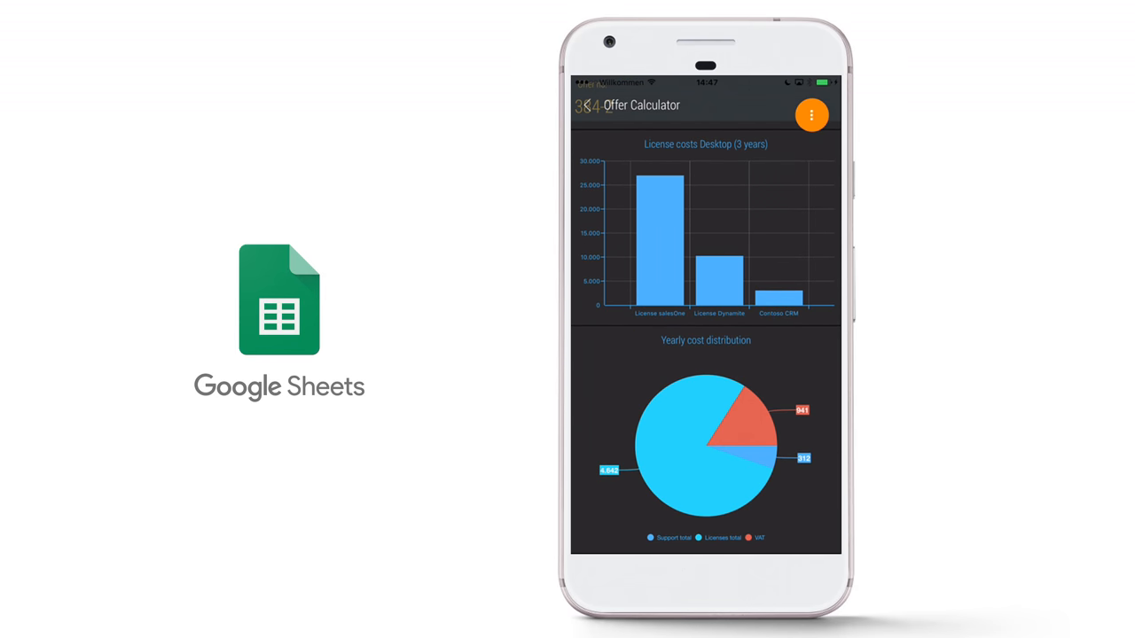
left_click(811, 114)
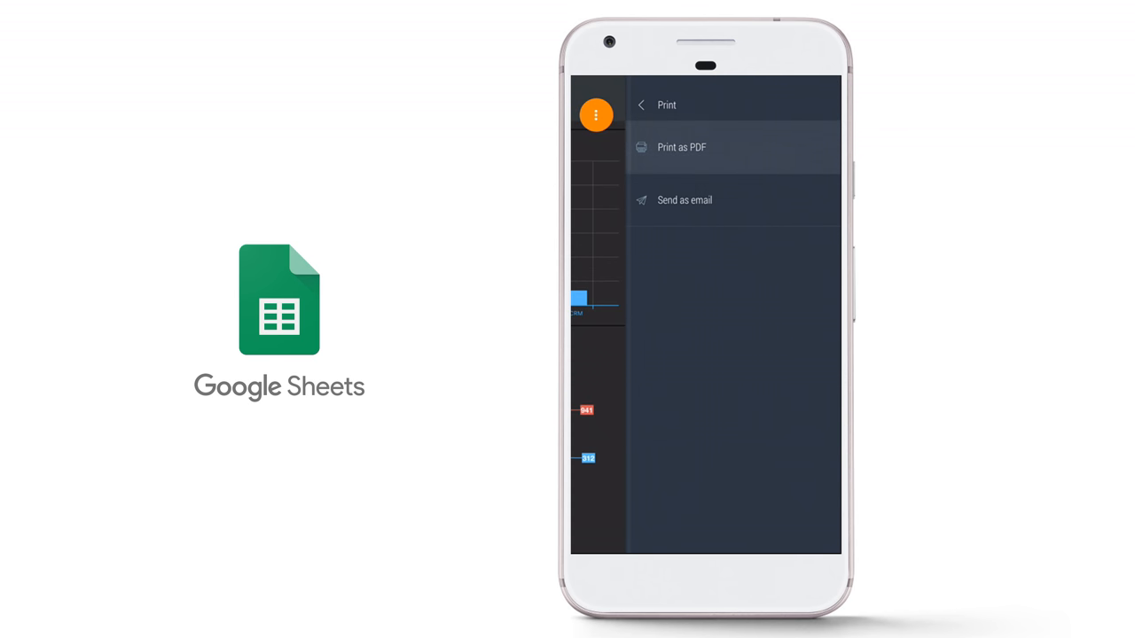
left_click(682, 147)
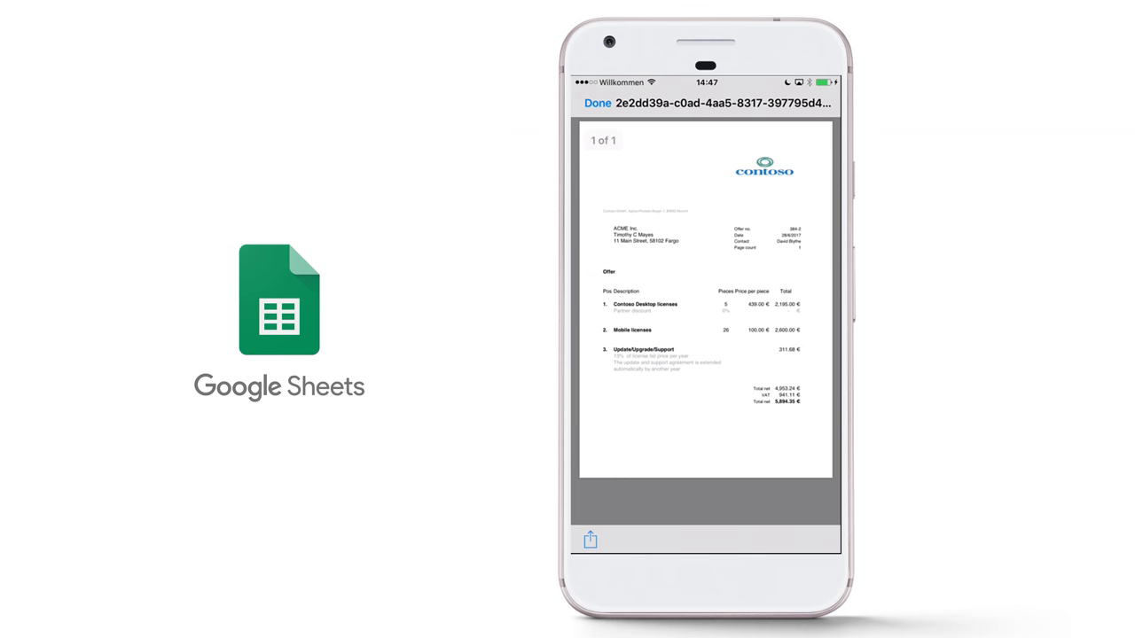